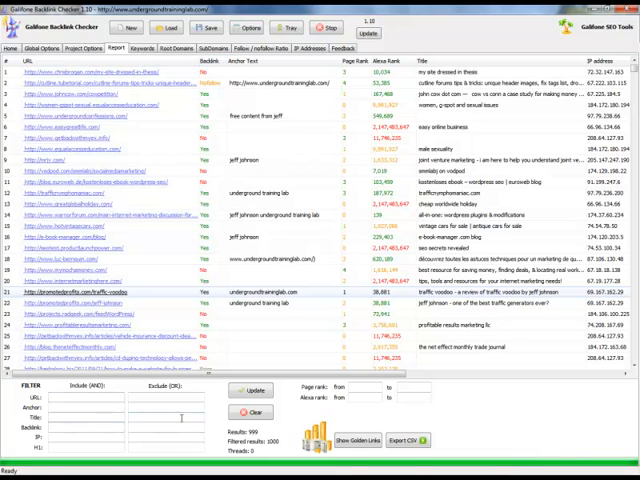
# Filter the report to followed links with anchor text matching "underground training lab".
pyautogui.write('yes')
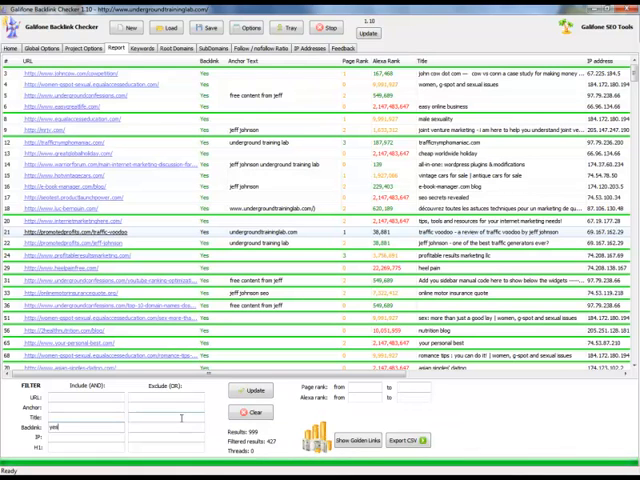
pyautogui.moveTo(208, 196)
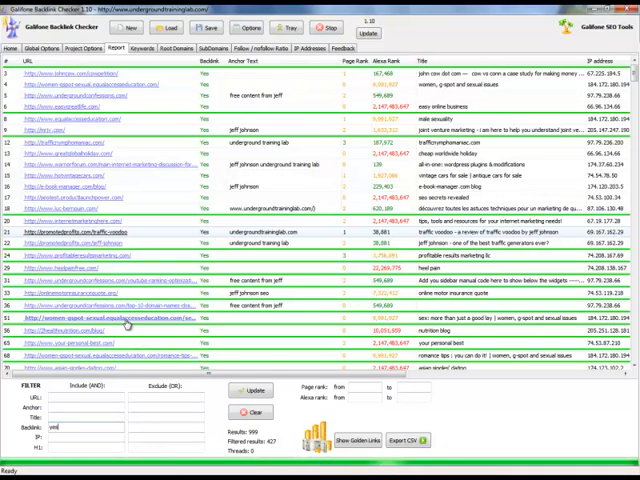
pyautogui.moveTo(204, 332)
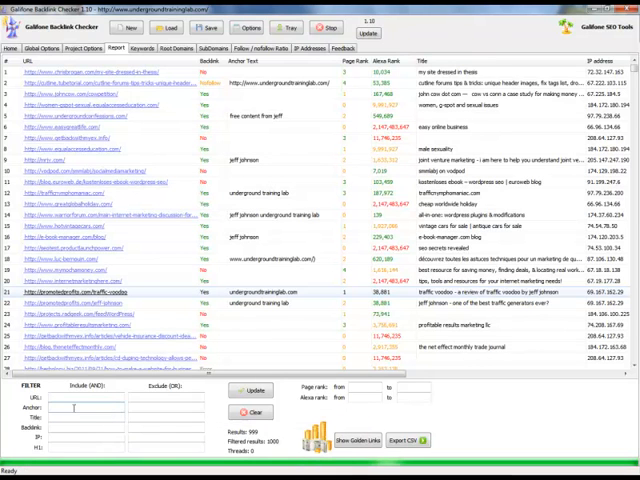
pyautogui.click(352, 64)
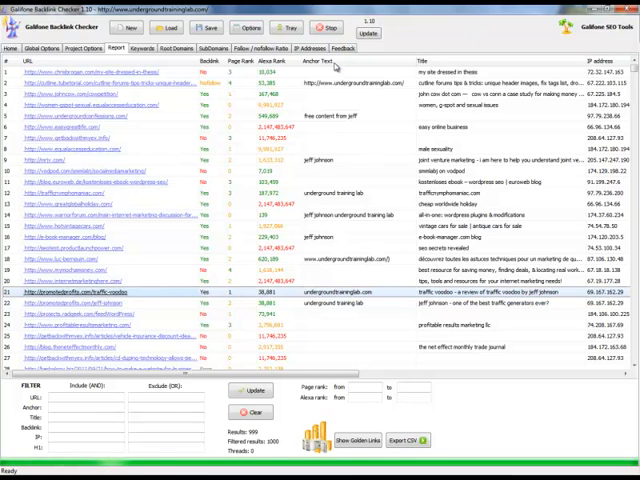
pyautogui.moveTo(312, 164)
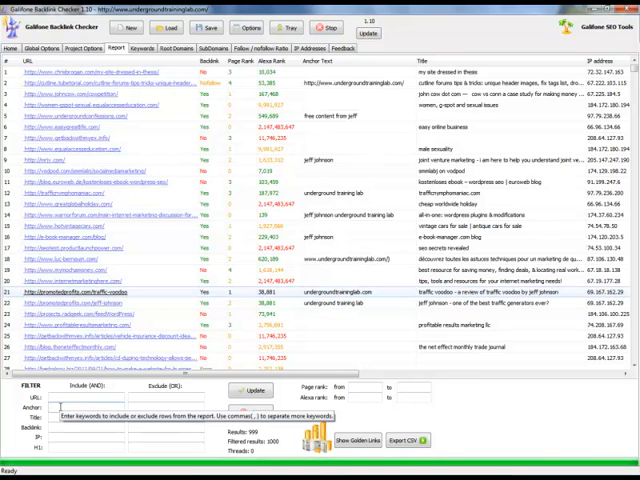
pyautogui.write('underground training lab')
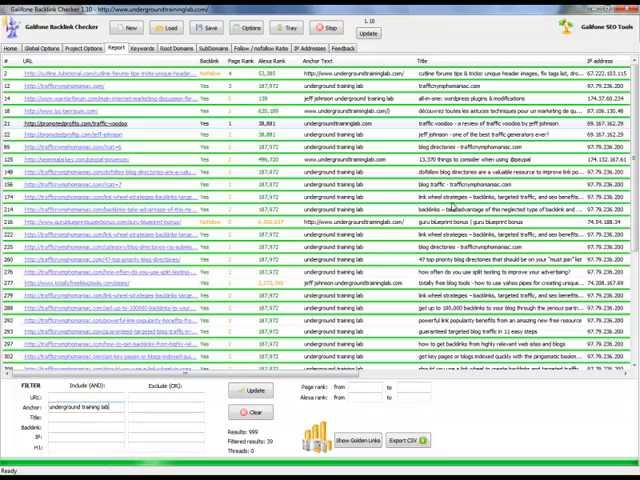
# Scroll down through the anchor-filtered backlink list before clearing the Anchor field.
pyautogui.scroll(-3)
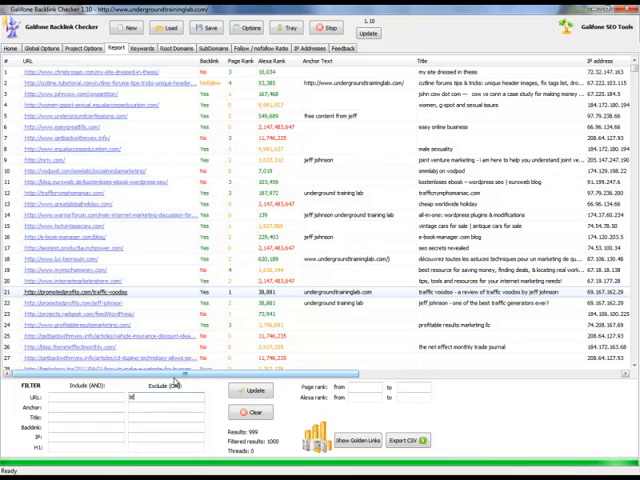
# Enter blog,wordpress as URL exclusion keywords to hide those backlinks.
pyautogui.write('blog,wordpress')
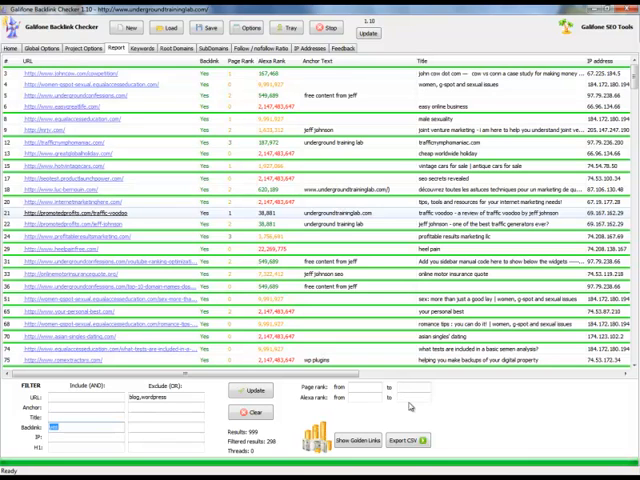
# Apply the filters, dismiss the Missing results popup, then clear all filters to restore the full list.
pyautogui.click(396, 400)
pyautogui.write('100000')
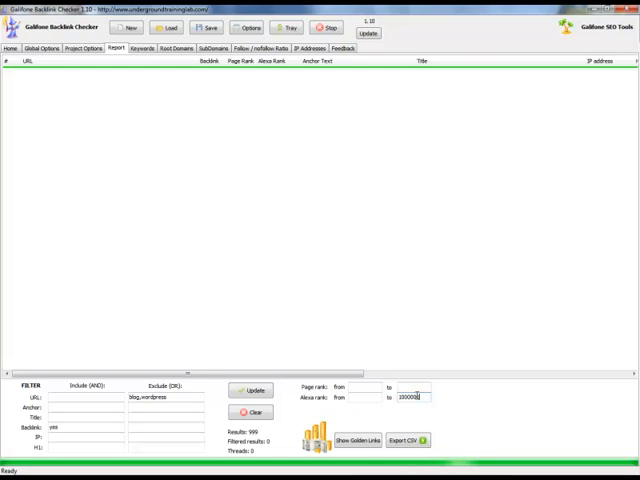
pyautogui.click(252, 390)
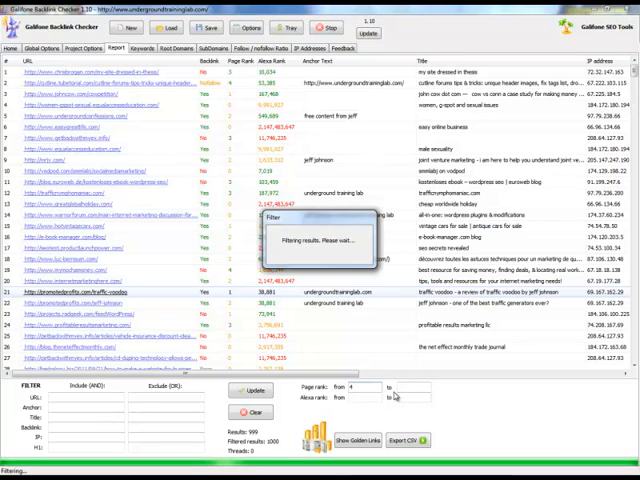
pyautogui.click(264, 416)
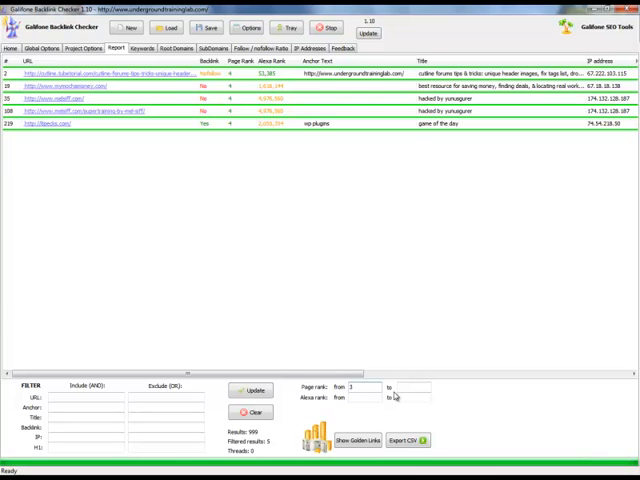
pyautogui.click(252, 390)
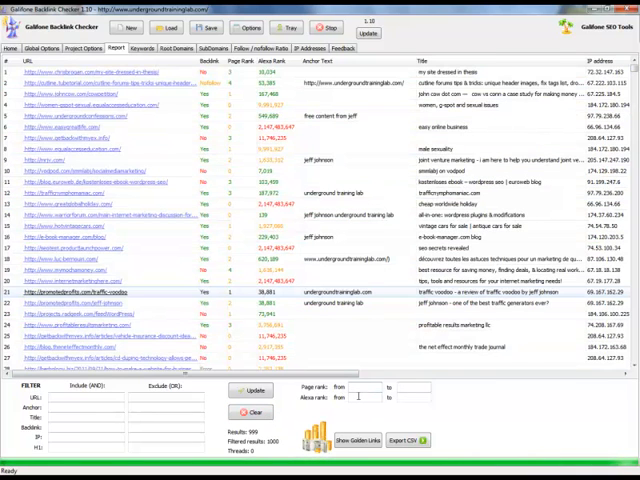
# Enter PageRank limit 100 and Alexa rank 200000, then filter titles containing "seo".
pyautogui.write('100000')
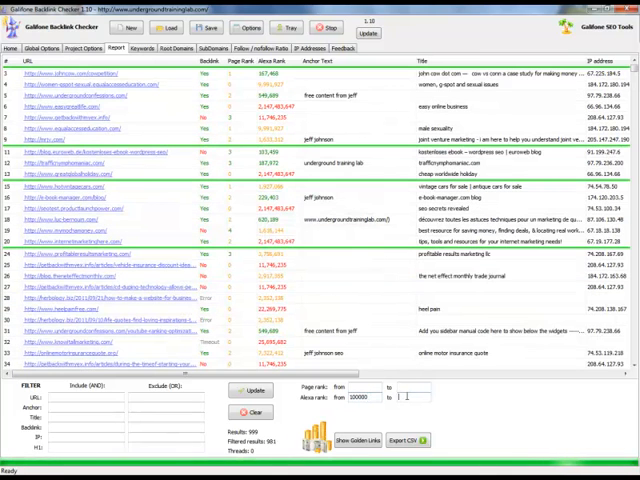
pyautogui.write('2000000')
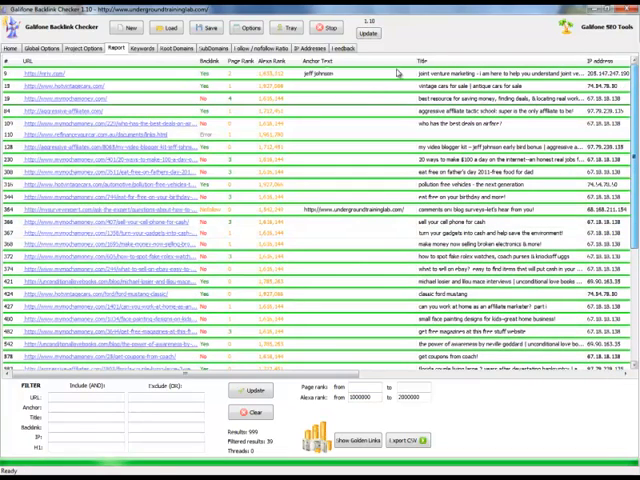
pyautogui.moveTo(296, 320)
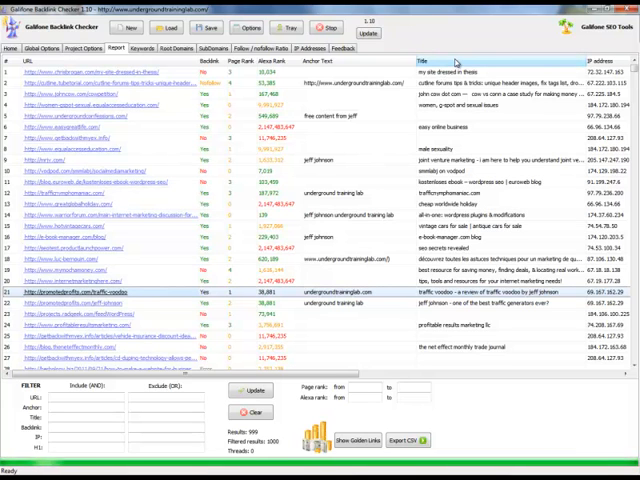
pyautogui.write('seo')
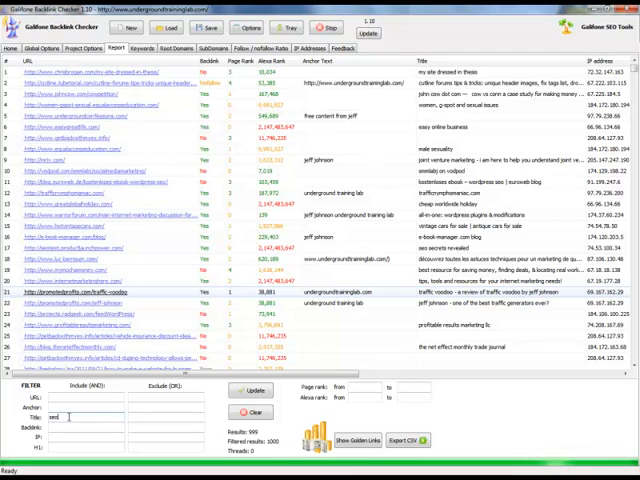